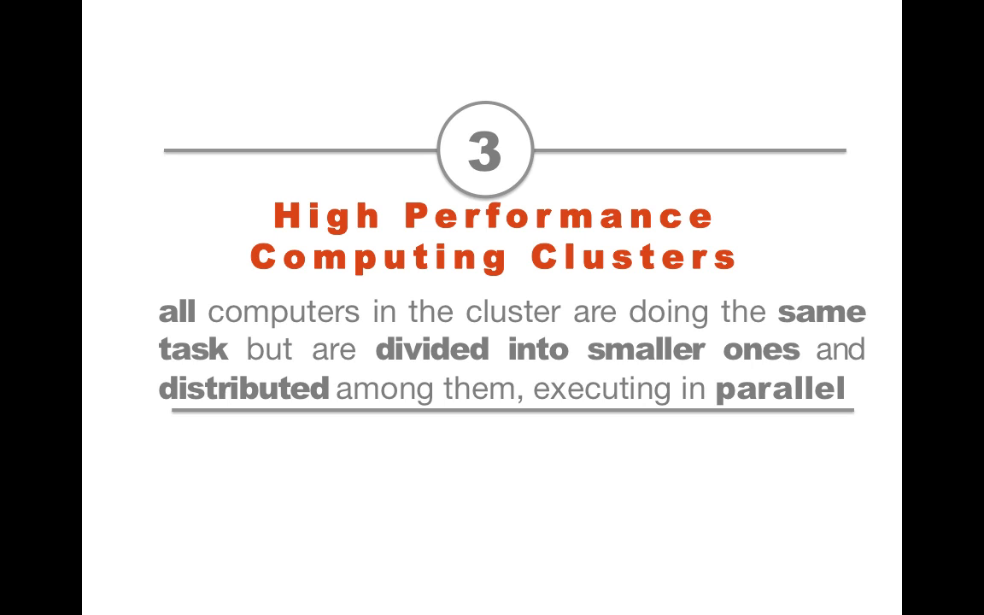
{"action": "key", "text": "Right"}
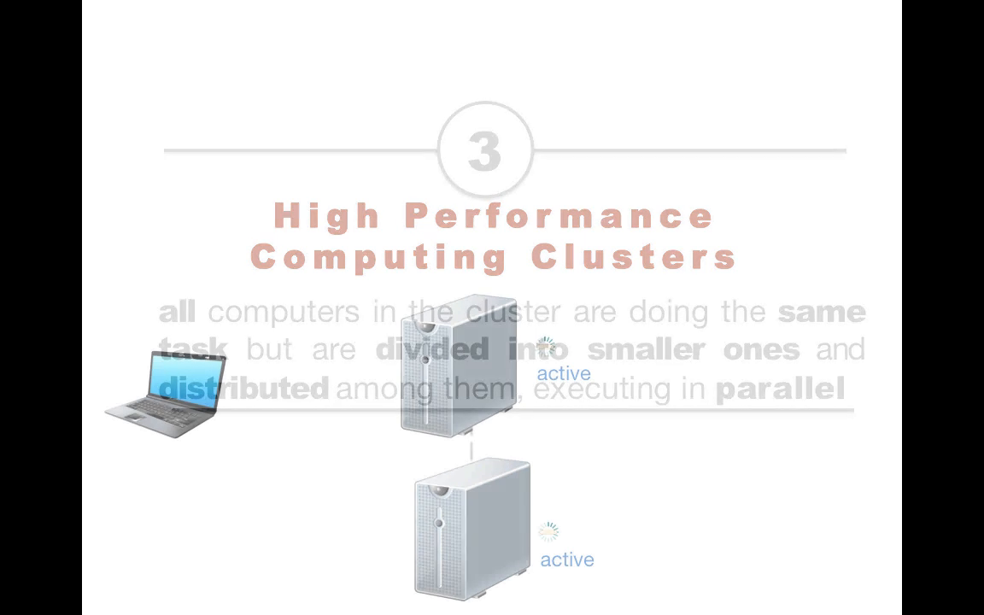